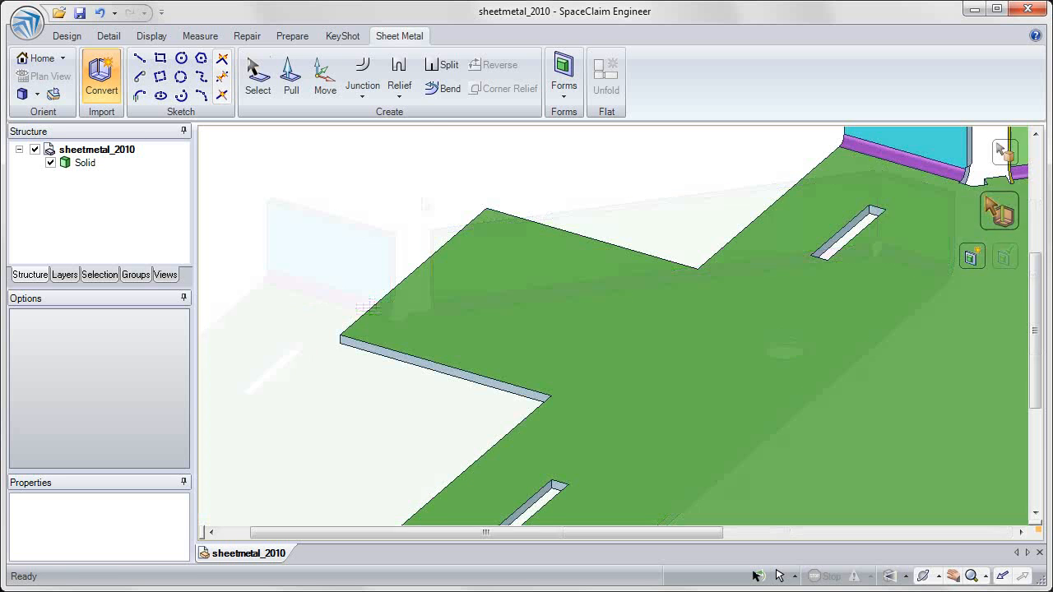
# Bend the plate edge beside the notch up 90° with a 1 mm radius
pyautogui.click(442, 88)
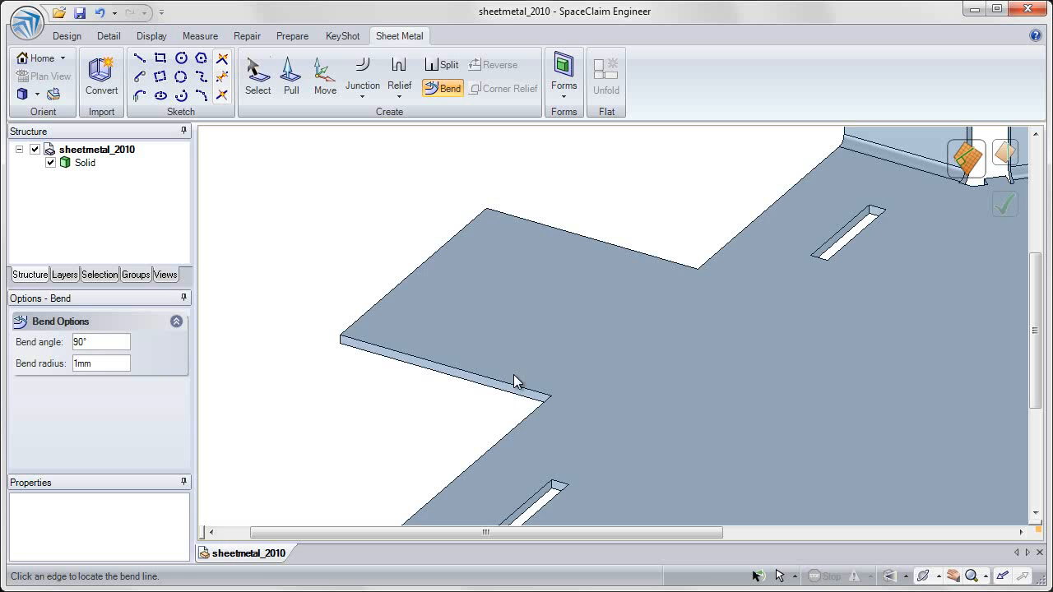
pyautogui.click(516, 380)
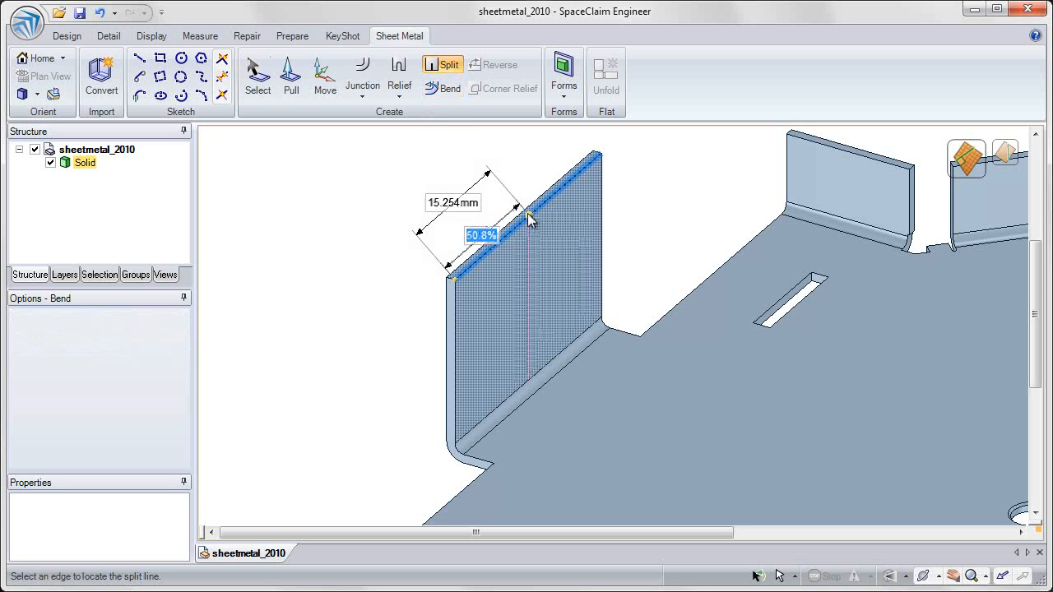
# Split the upright flange at about 50% into two tabs
pyautogui.click(291, 74)
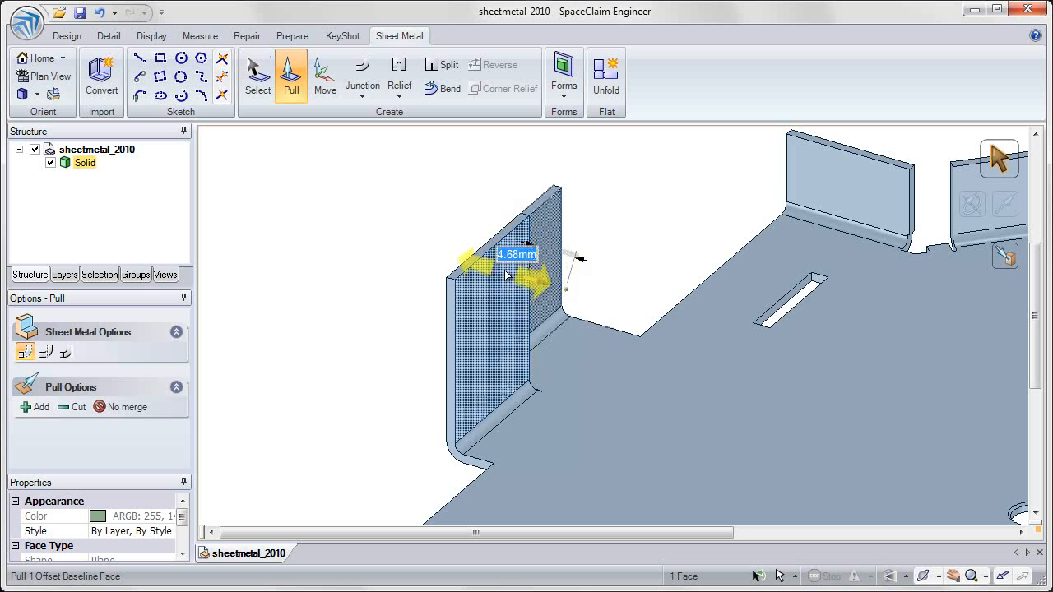
# Pull one split flange face about 4.68 mm and start a sketch on the front edge
pyautogui.click(324, 74)
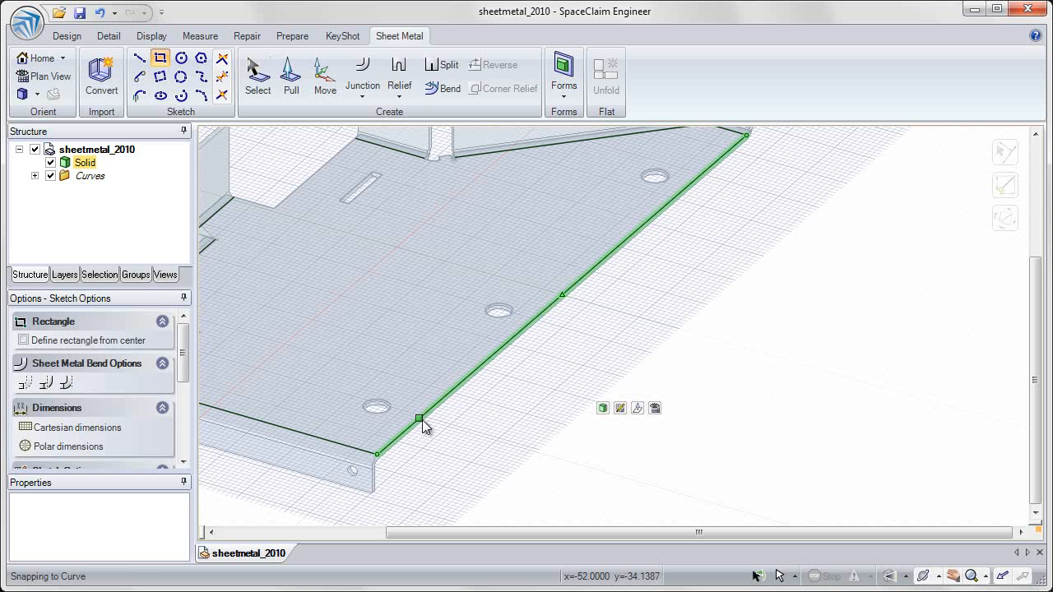
# Sketch a rectangular tab along the plate's front edge and merge it in
pyautogui.moveTo(421, 418); pyautogui.dragTo(716, 229)
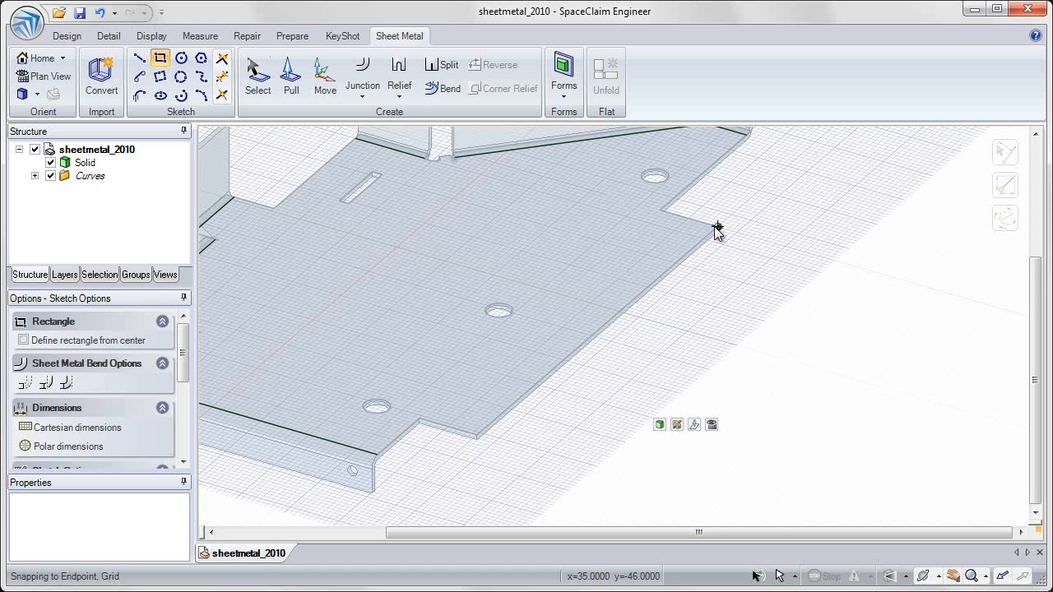
pyautogui.click(290, 74)
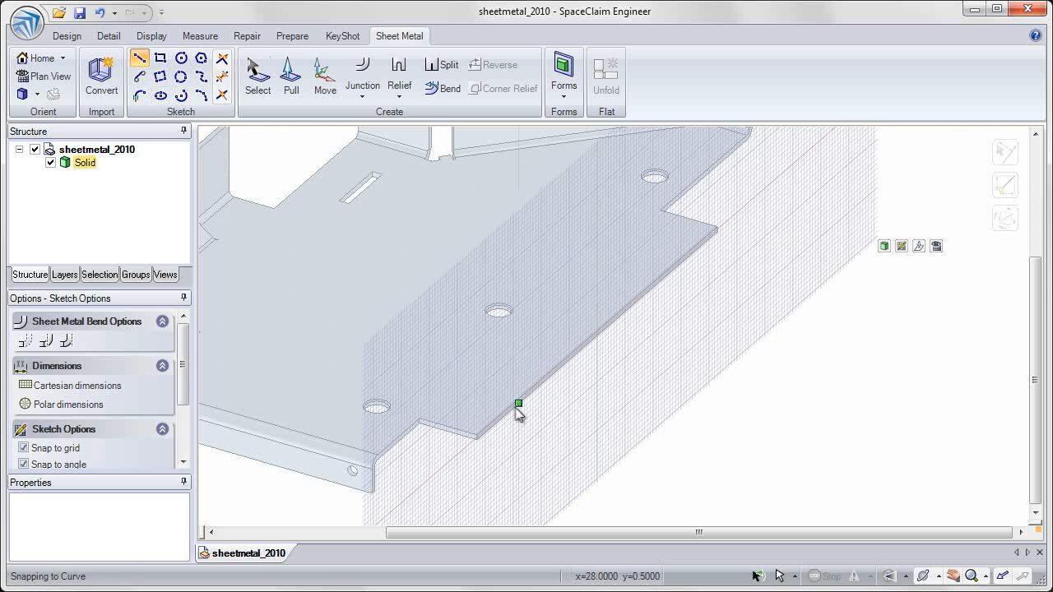
# Draw a line profile along the stepped front edge to form a bent flange
pyautogui.moveTo(518, 403); pyautogui.dragTo(662, 371)
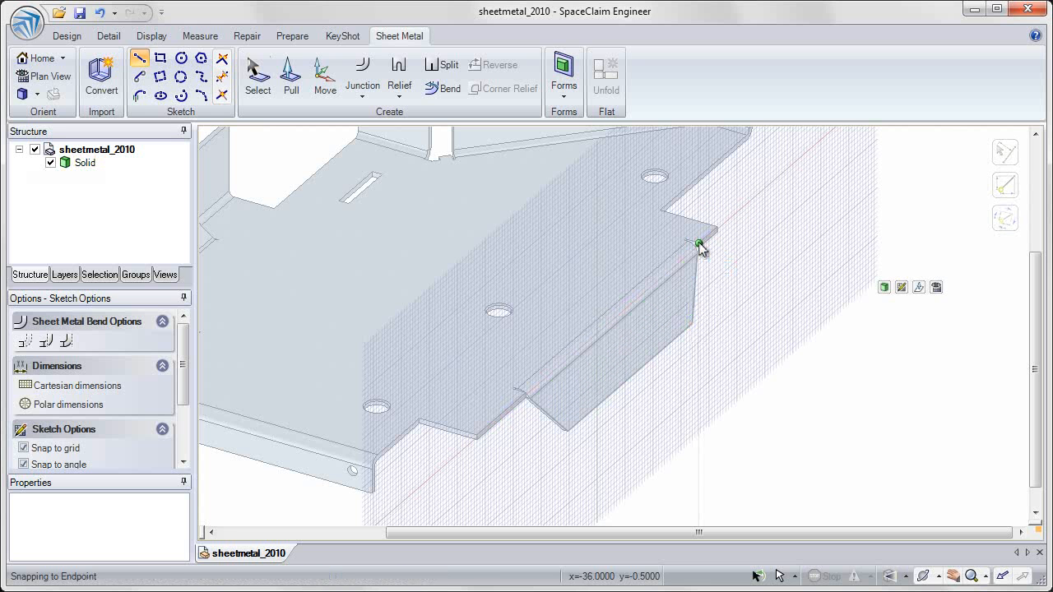
pyautogui.click(291, 74)
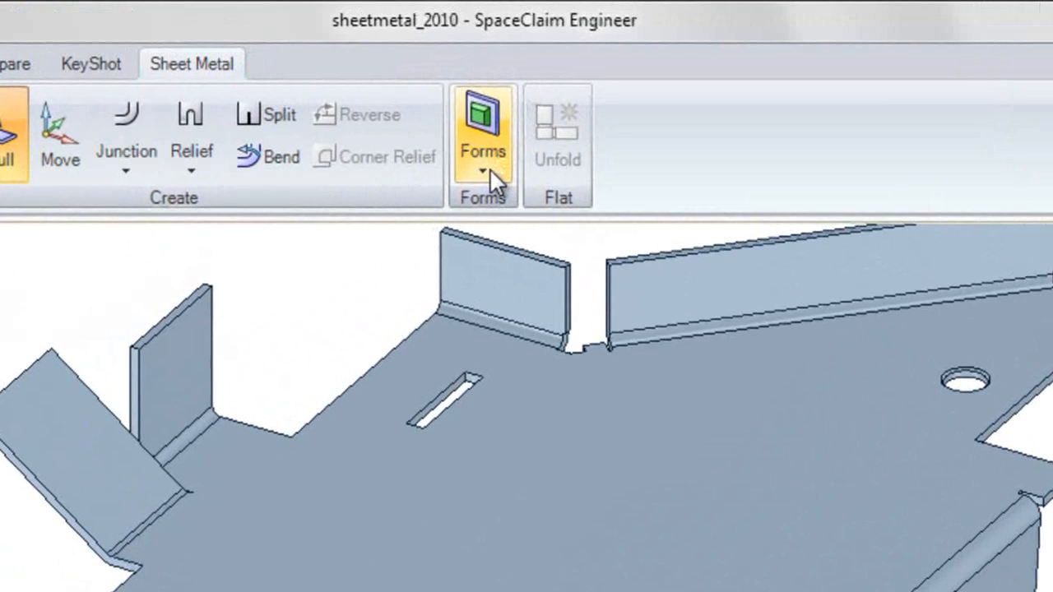
# Place a louver H 2 mm, 20 × 10 mm, rotated -90°, near the upper holes
pyautogui.click(482, 170)
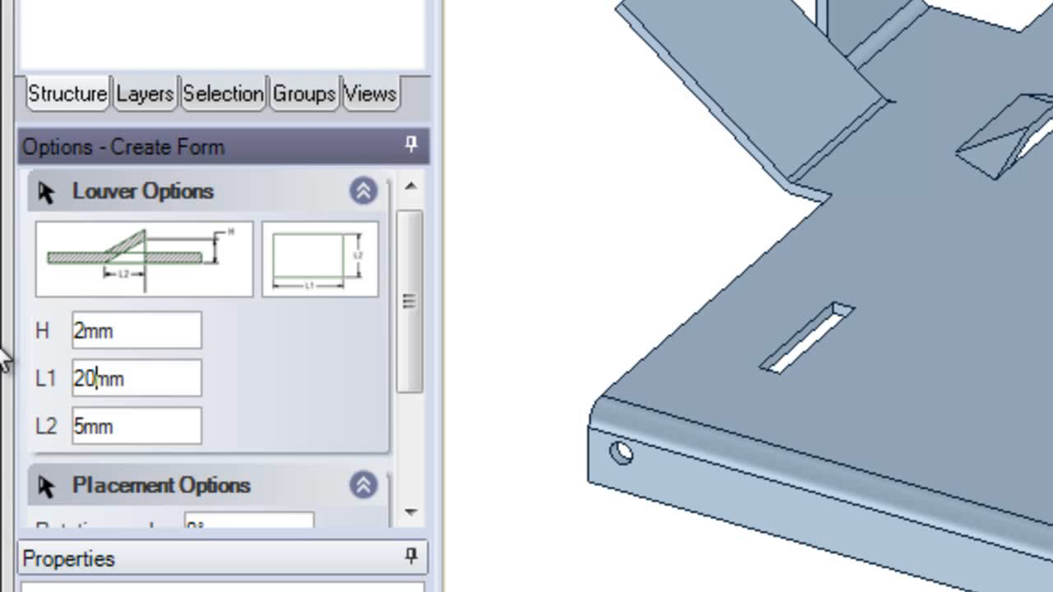
pyautogui.click(89, 426)
pyautogui.write('10')
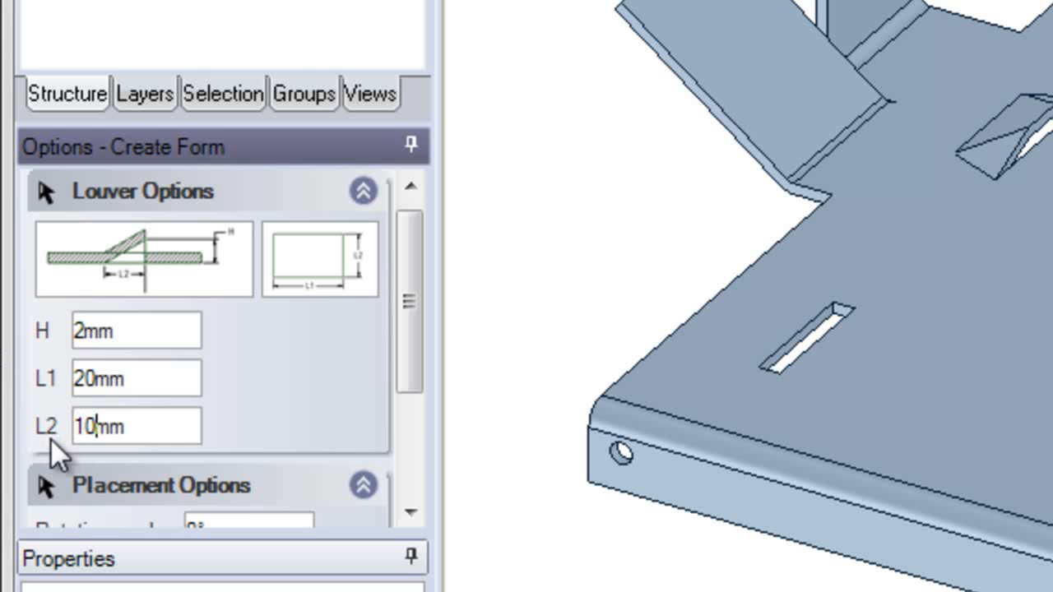
pyautogui.scroll(-3)
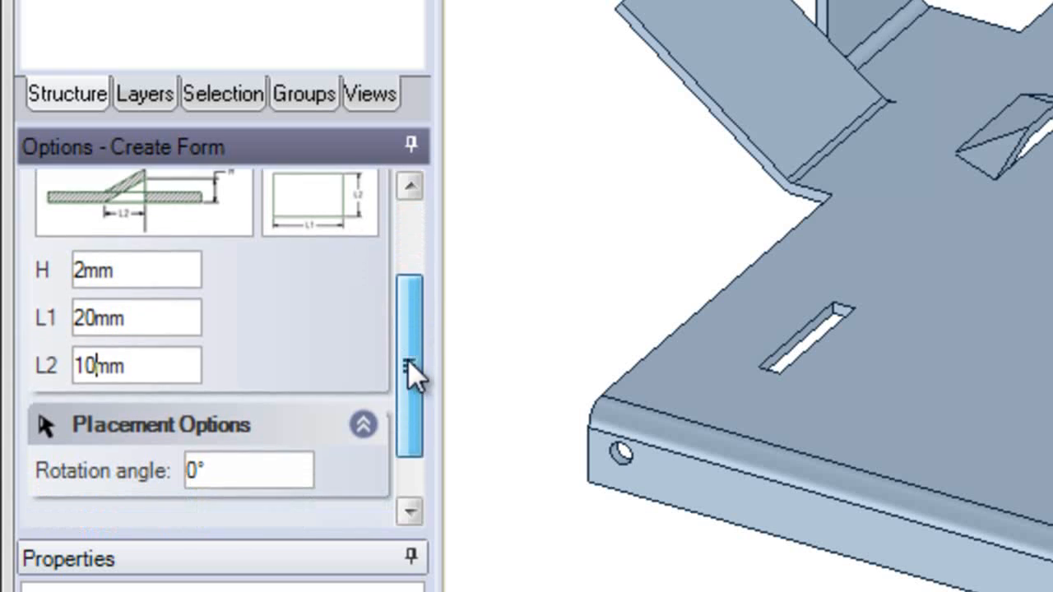
pyautogui.scroll(-3)
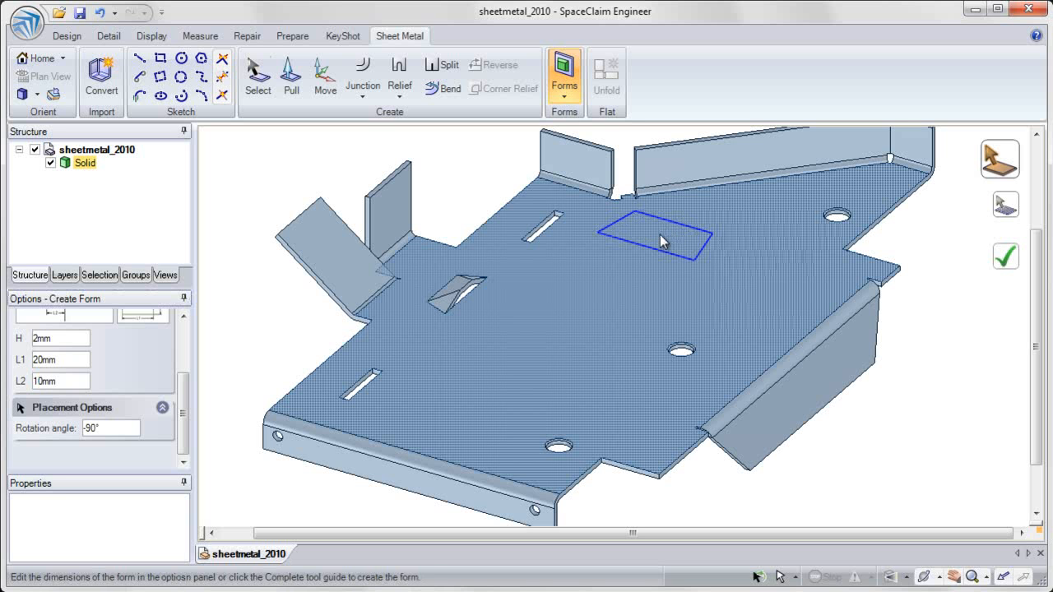
pyautogui.click(658, 238)
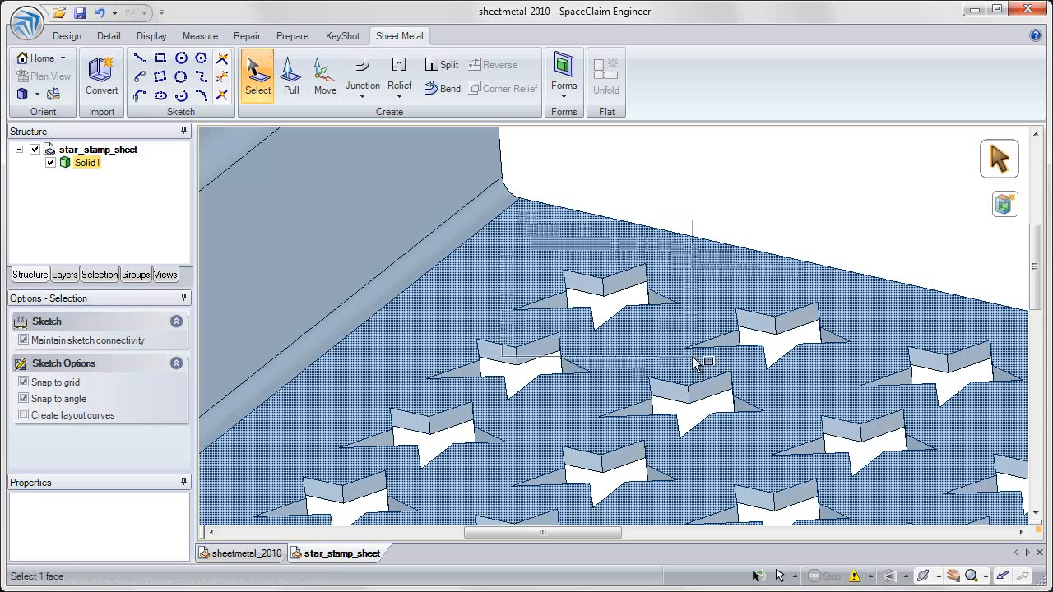
# Unfold the star_stamp_sheet part into a flat pattern drawing view
pyautogui.rightClick(703, 362)
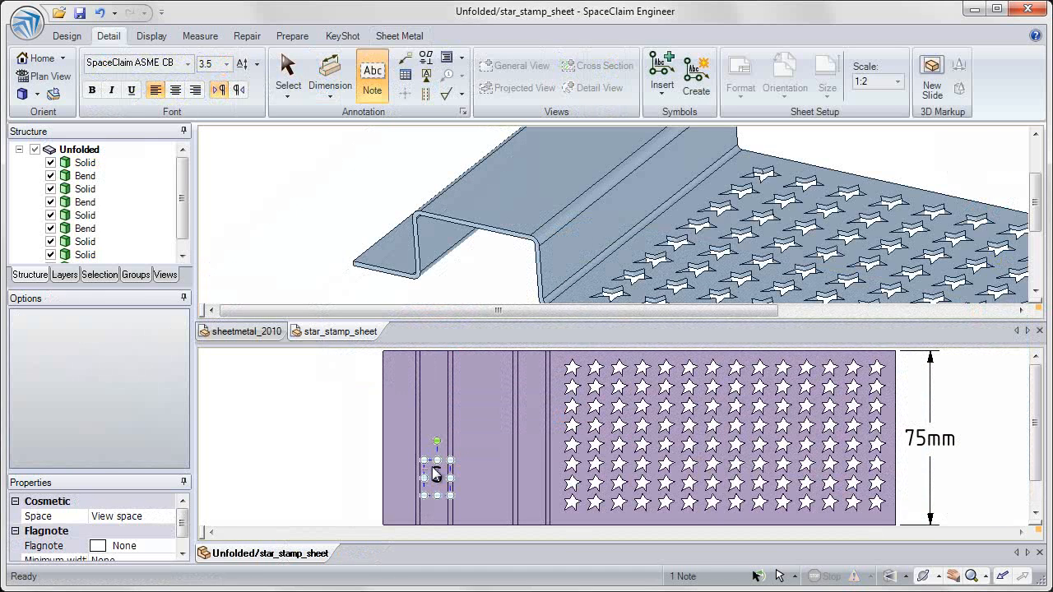
# Add a rotated 'SpaceClaim' note on the flat pattern and open its conversion options
pyautogui.write('SpaceClaim')
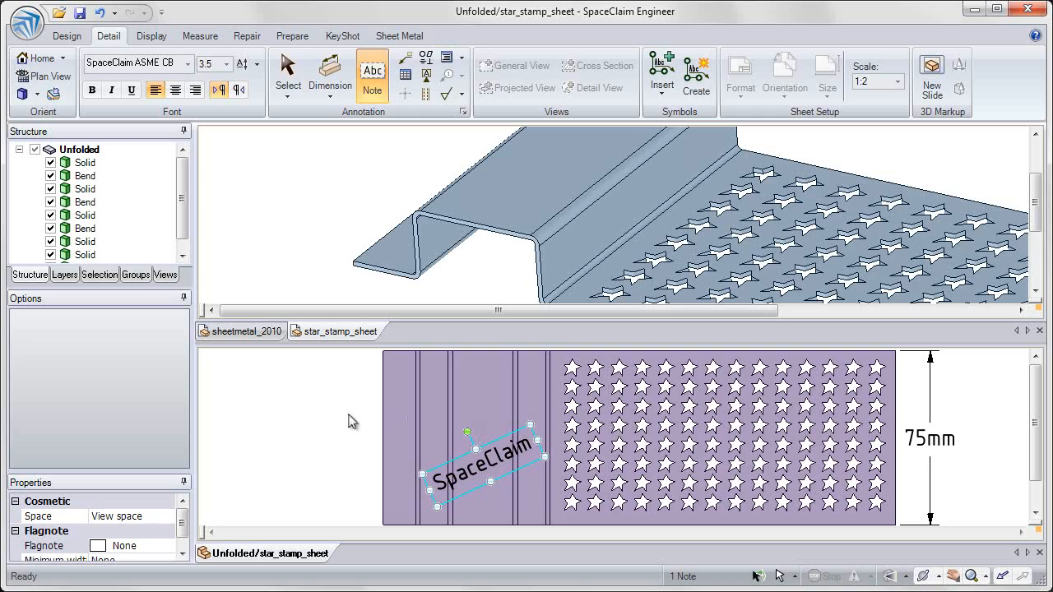
pyautogui.rightClick(481, 456)
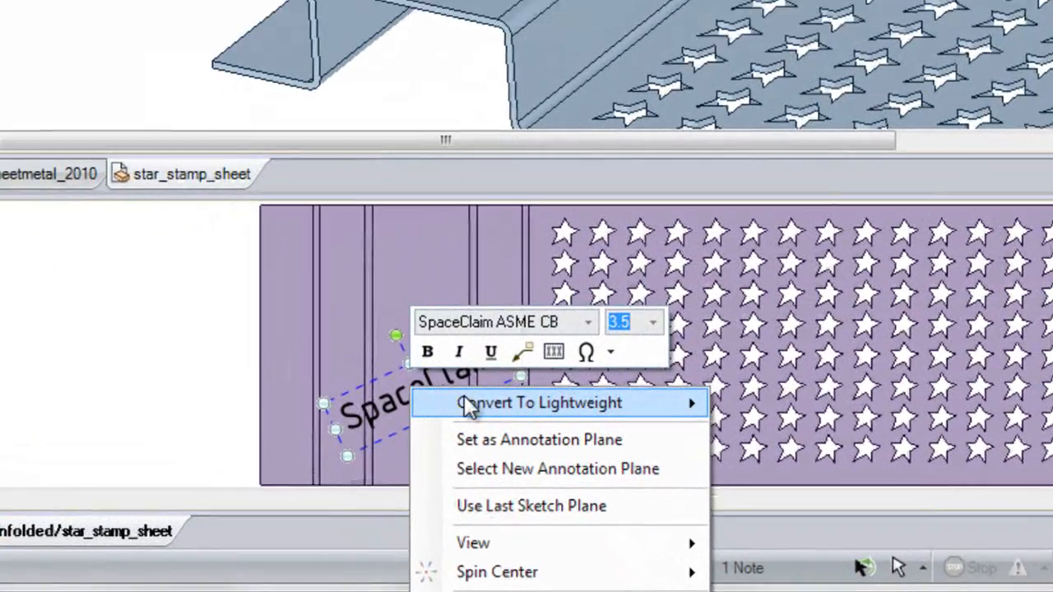